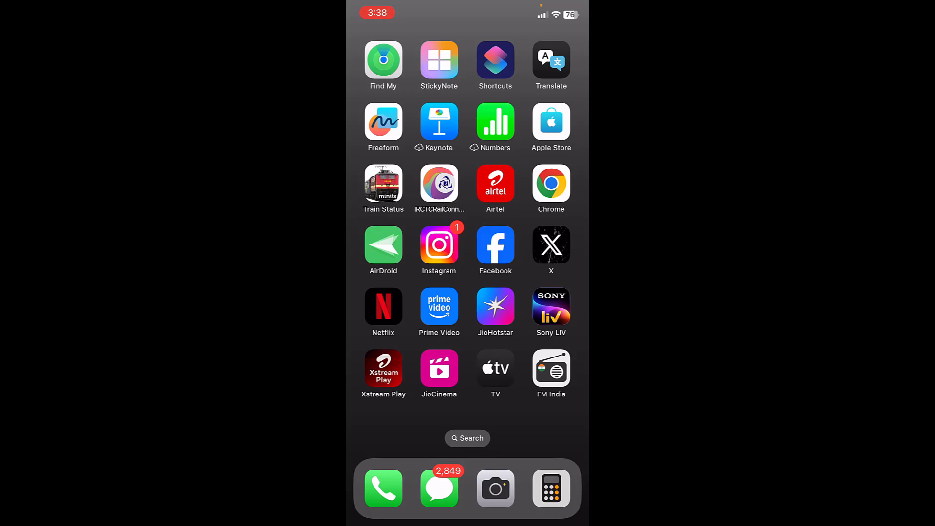
Step: Launch Instagram and reach Content preferences via Settings and activity
{"action": "left_click", "coordinate": [438, 246]}
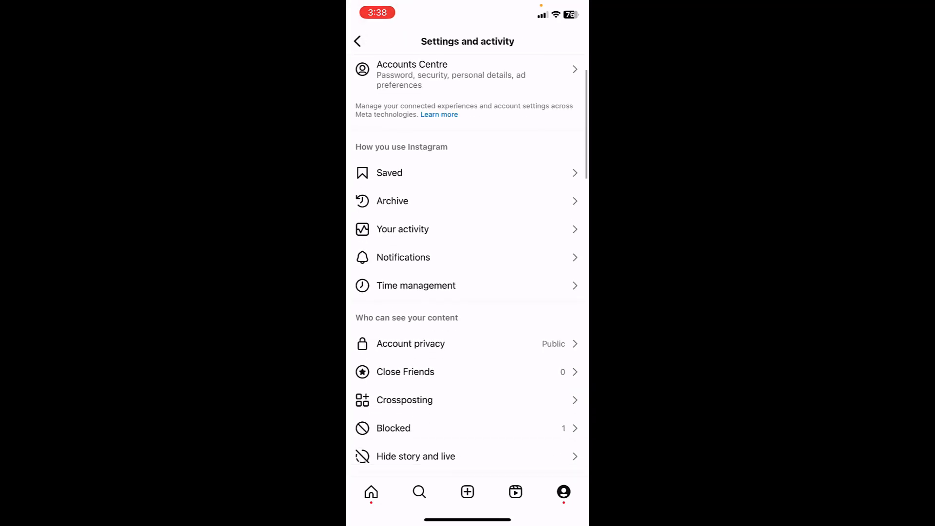
{"action": "scroll", "scroll_direction": "down", "scroll_amount": 3}
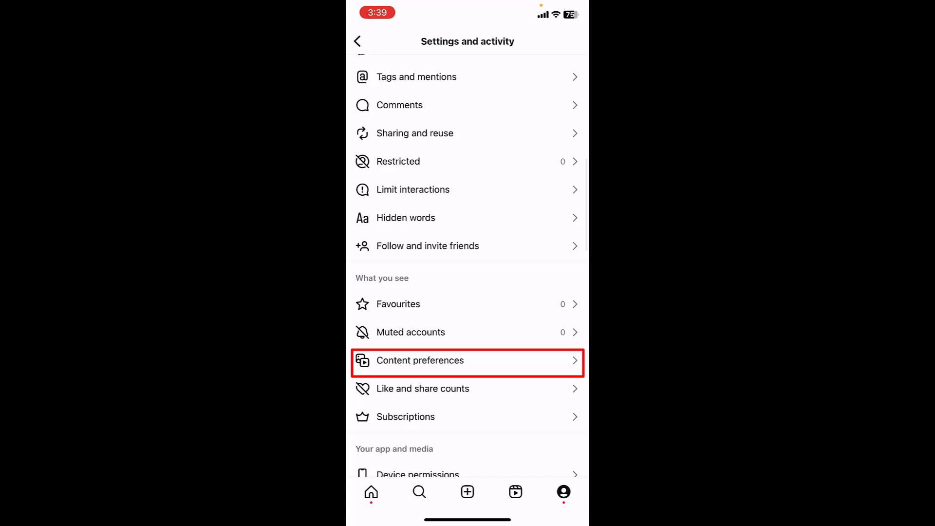
{"action": "left_click", "coordinate": [420, 361]}
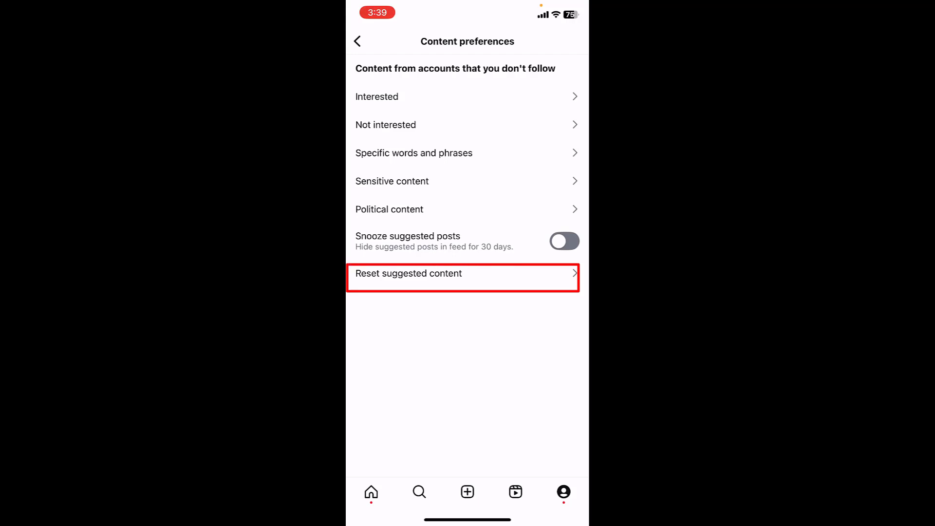
Step: Reset suggested content, confirming past the fresh-start explanation
{"action": "left_click", "coordinate": [463, 272]}
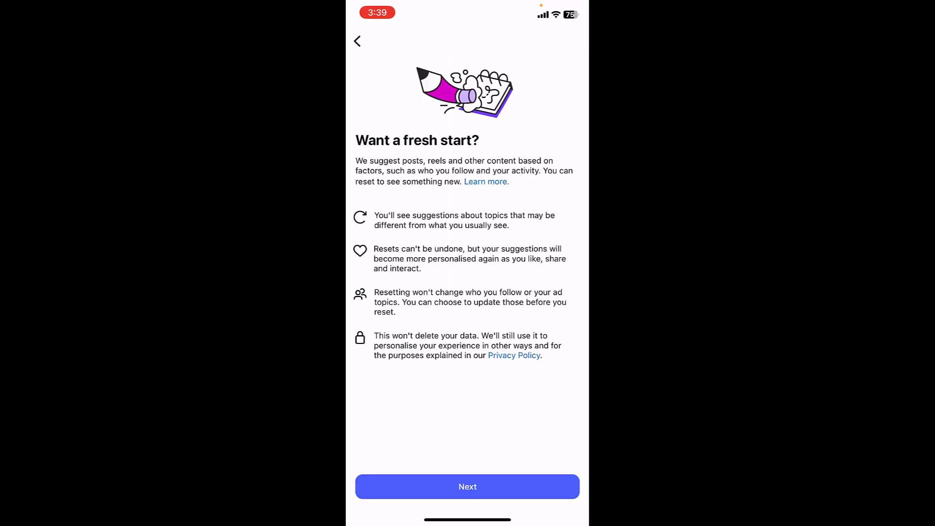
{"action": "left_click", "coordinate": [467, 487]}
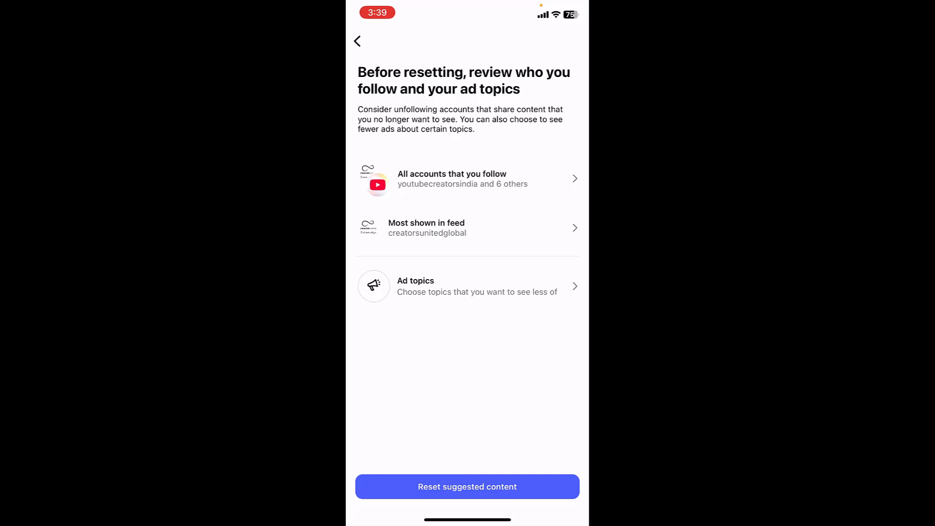
{"action": "left_click", "coordinate": [467, 487]}
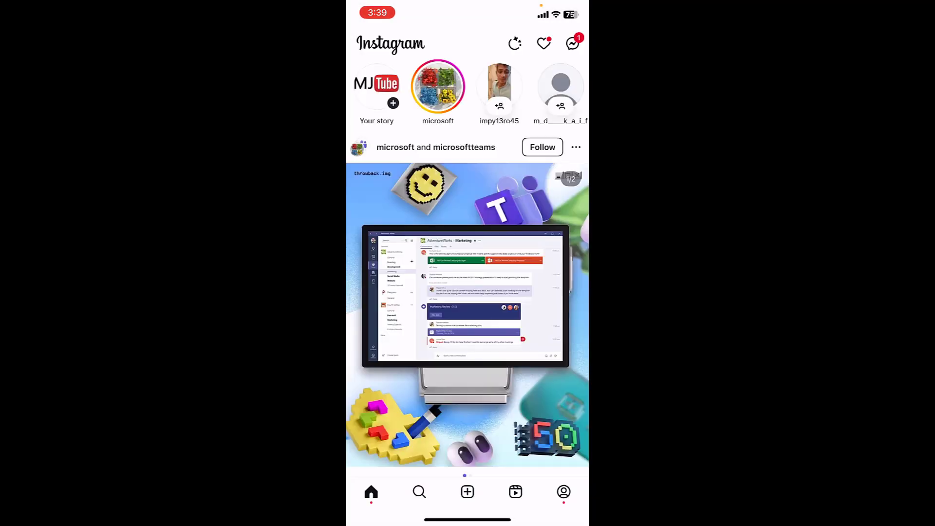
Step: Go back to settings and scroll to the What you see section
{"action": "left_click", "coordinate": [563, 492]}
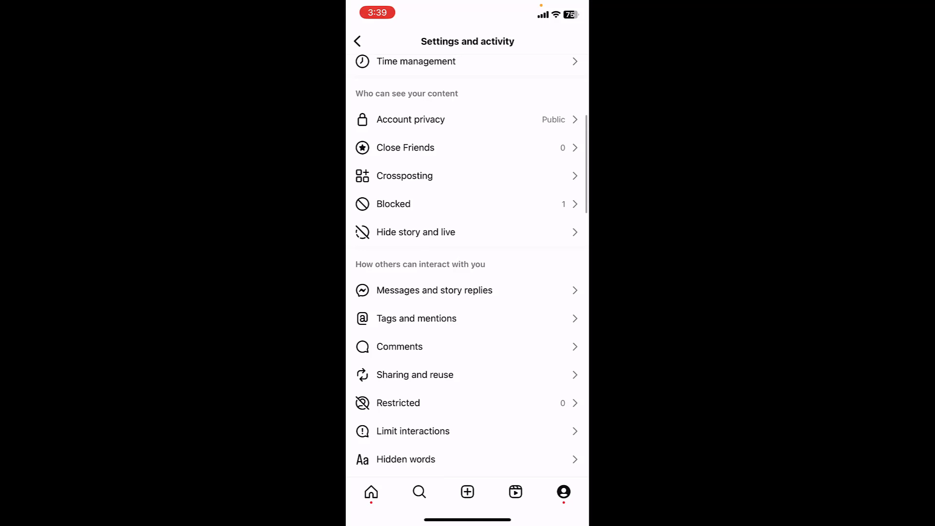
{"action": "scroll", "scroll_direction": "down", "scroll_amount": 3}
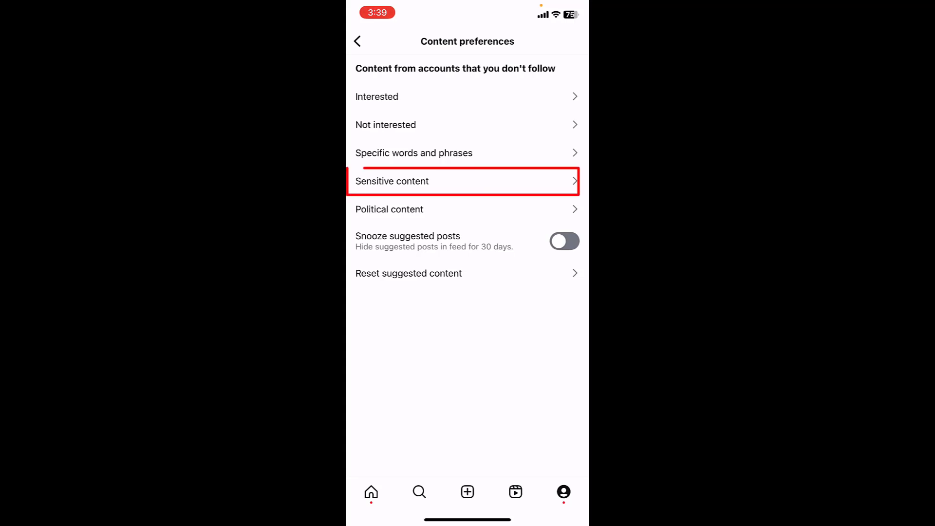
Step: Set Sensitive content to Less, confirm it, and leave the sensitive content settings
{"action": "left_click", "coordinate": [392, 181]}
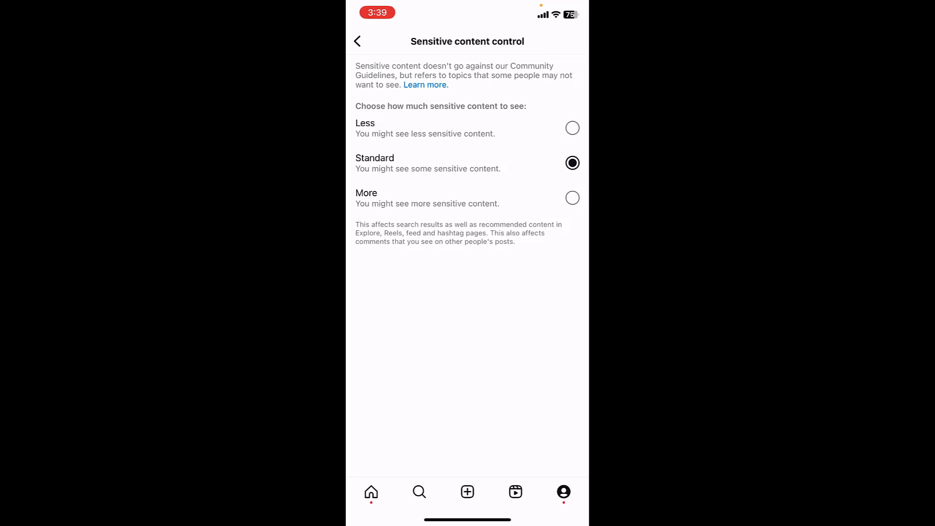
{"action": "left_click", "coordinate": [573, 129]}
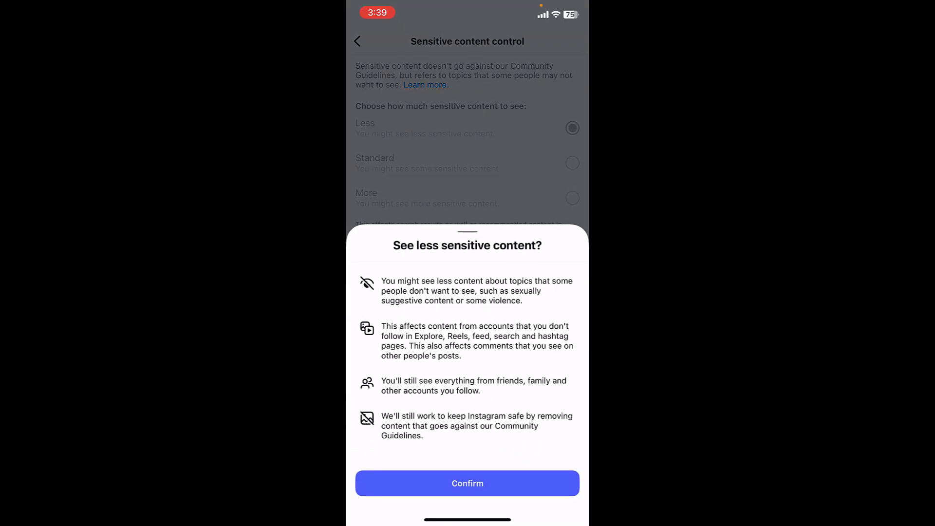
{"action": "left_click", "coordinate": [467, 483]}
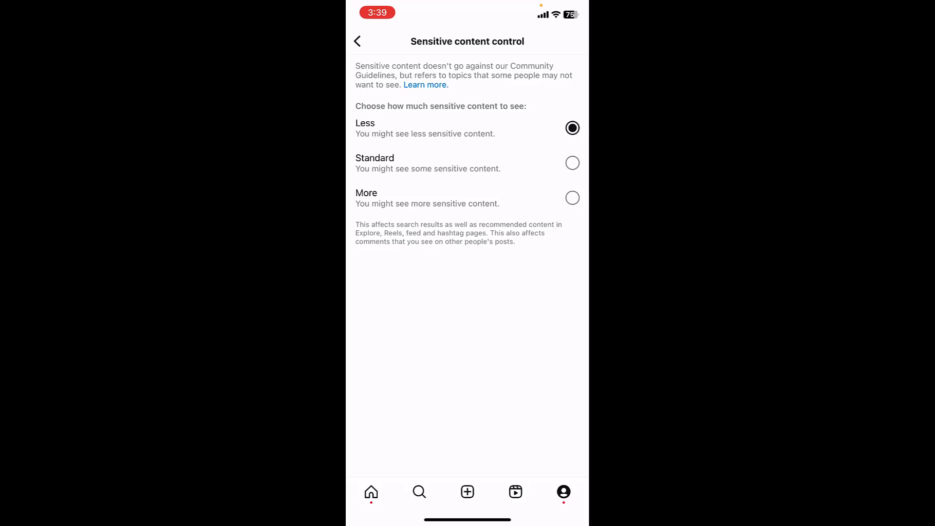
{"action": "left_click", "coordinate": [357, 41]}
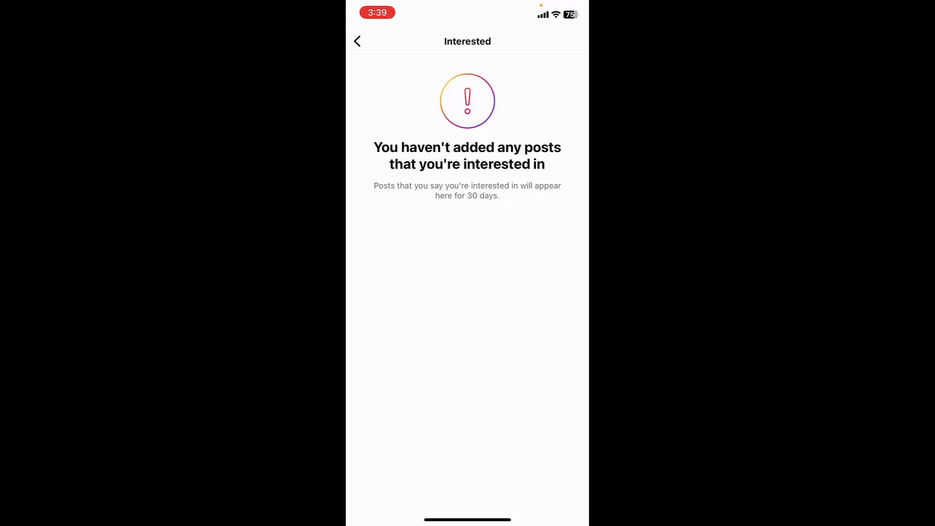
Step: Navigate back through Content preferences to Settings and activity
{"action": "left_click", "coordinate": [358, 41]}
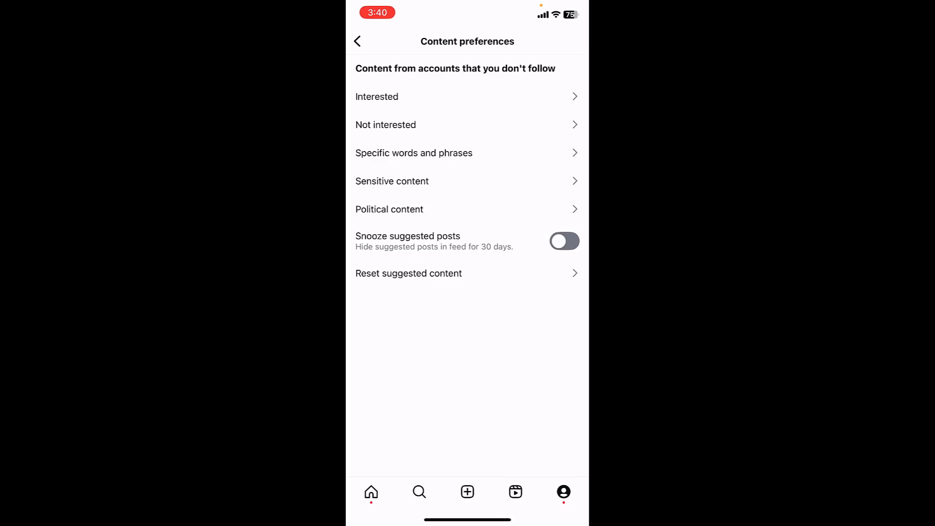
{"action": "left_click", "coordinate": [357, 40]}
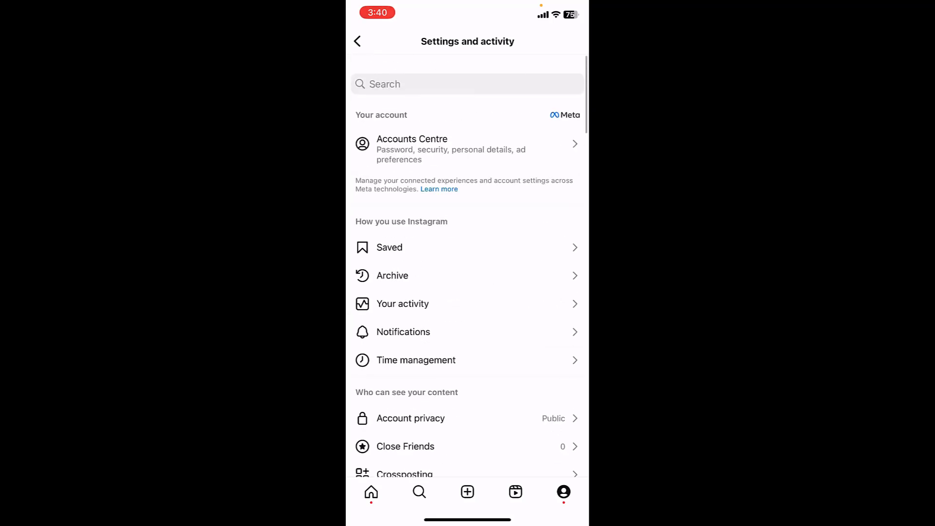
Step: Reach Search history through Accounts Centre's Your information and permissions
{"action": "left_click", "coordinate": [412, 144]}
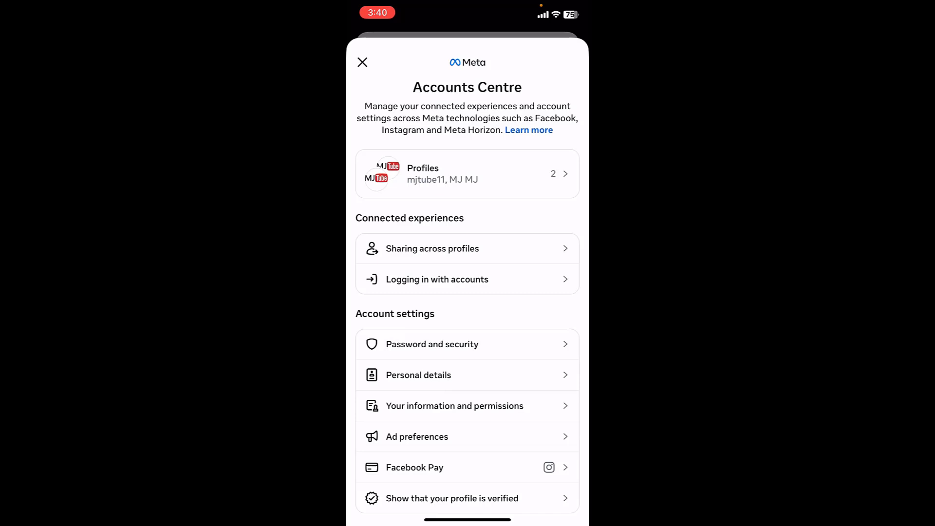
{"action": "left_click", "coordinate": [454, 405]}
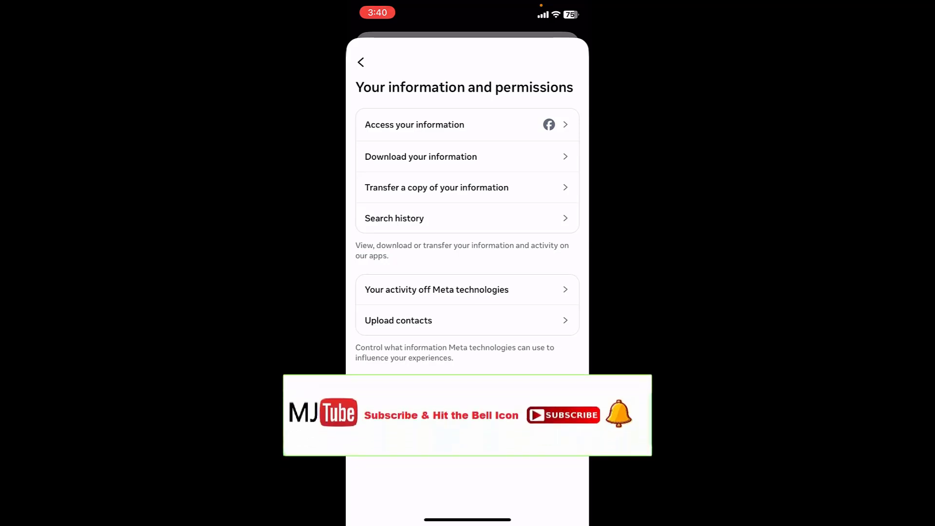
{"action": "left_click", "coordinate": [562, 415]}
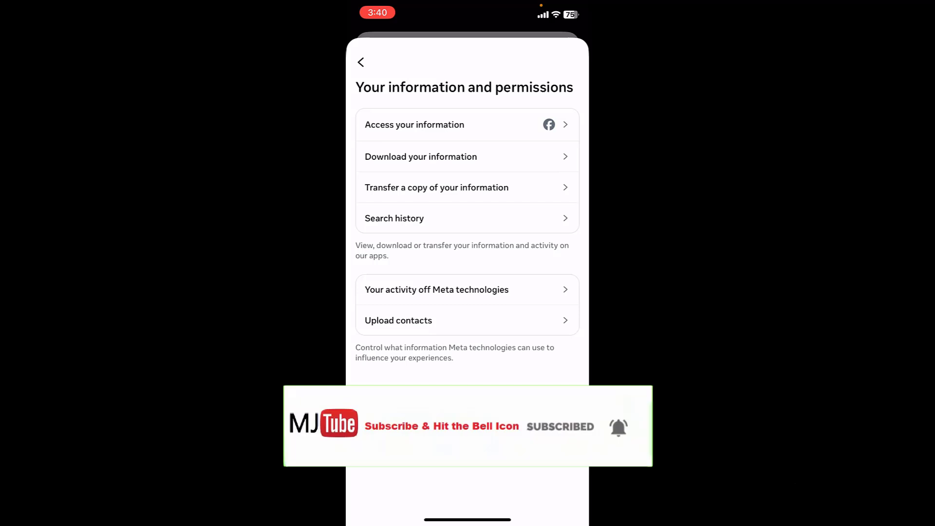
{"action": "left_click", "coordinate": [393, 219]}
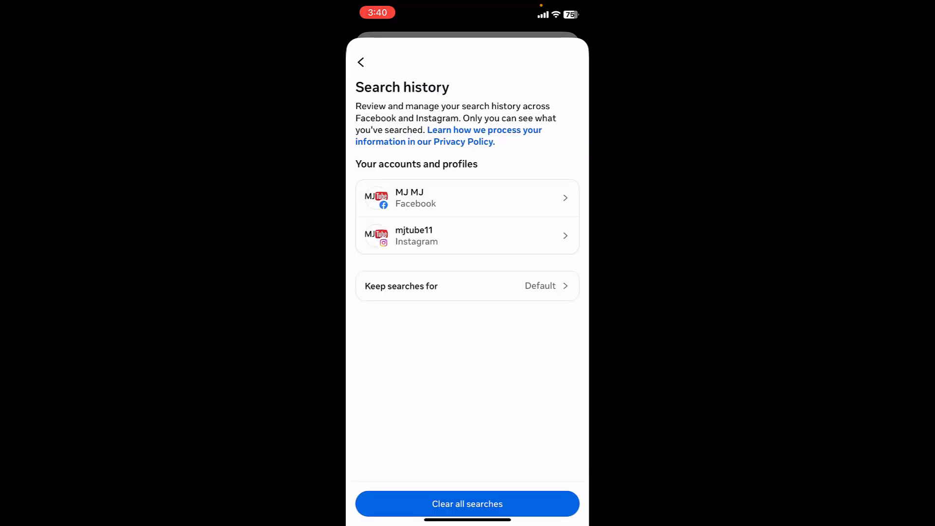
Step: Clear searches from All time and return to Your information and permissions
{"action": "left_click", "coordinate": [467, 504]}
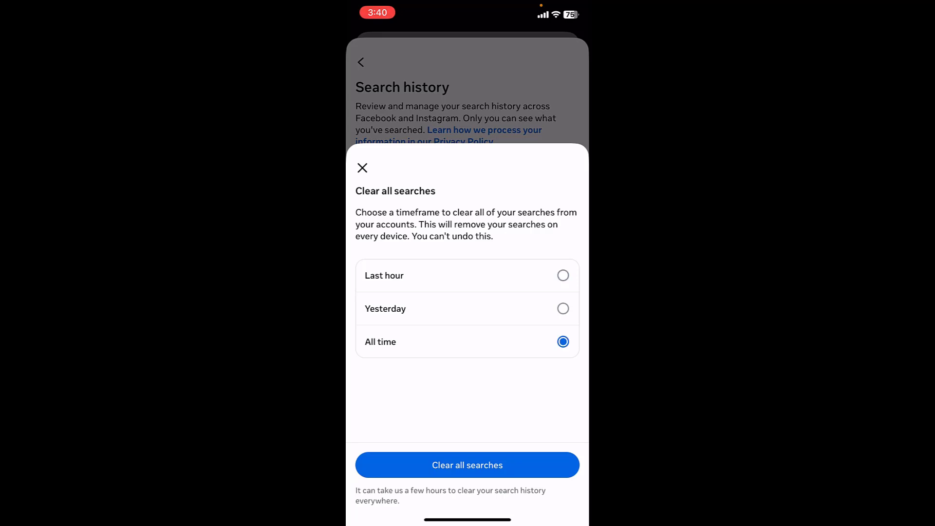
{"action": "left_click", "coordinate": [468, 464]}
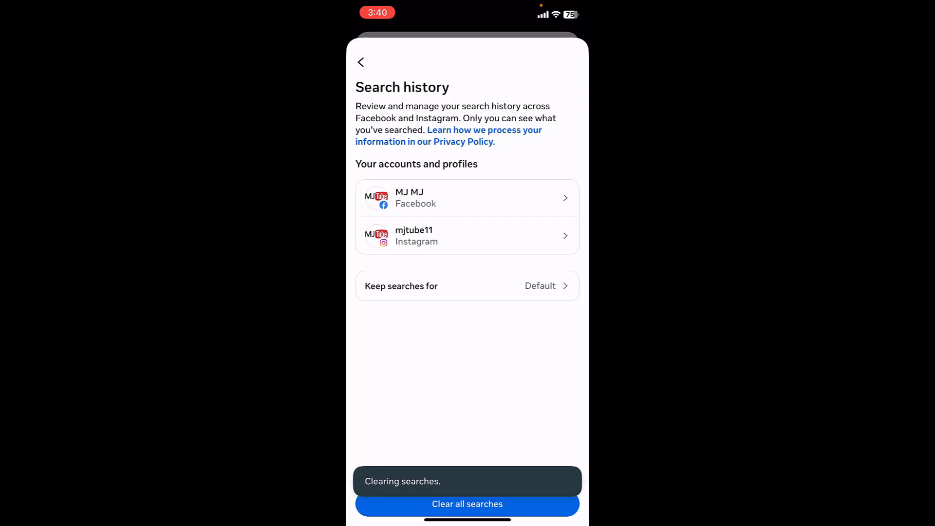
{"action": "left_click", "coordinate": [361, 62]}
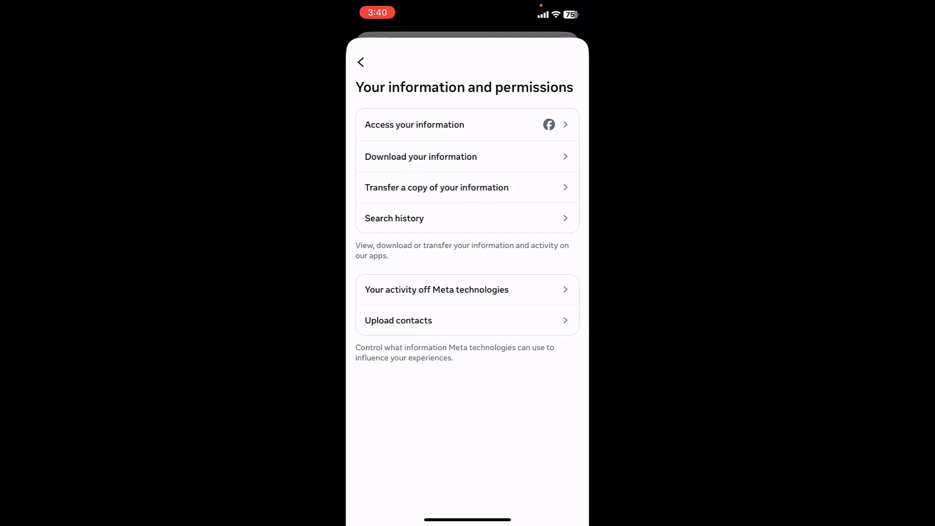
Step: Clear previous activity off Meta technologies and close Accounts Centre
{"action": "left_click", "coordinate": [436, 289]}
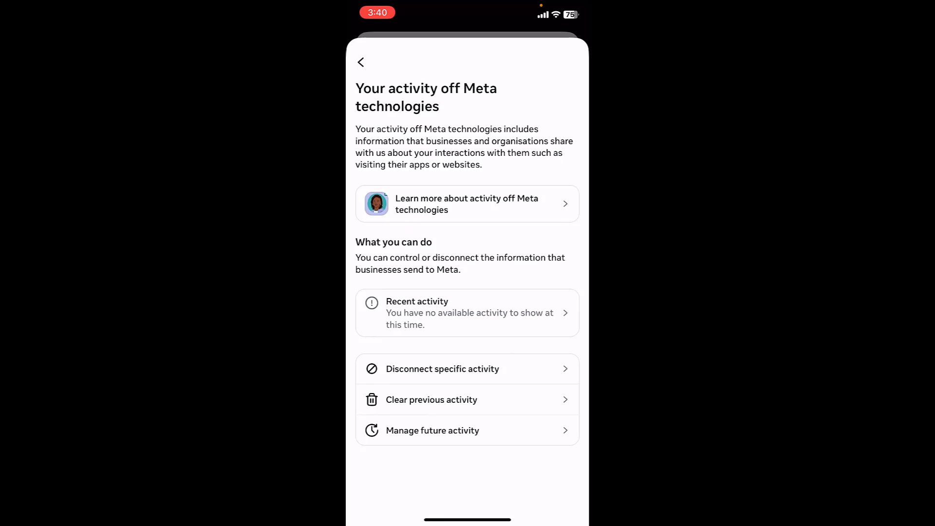
{"action": "left_click", "coordinate": [432, 399]}
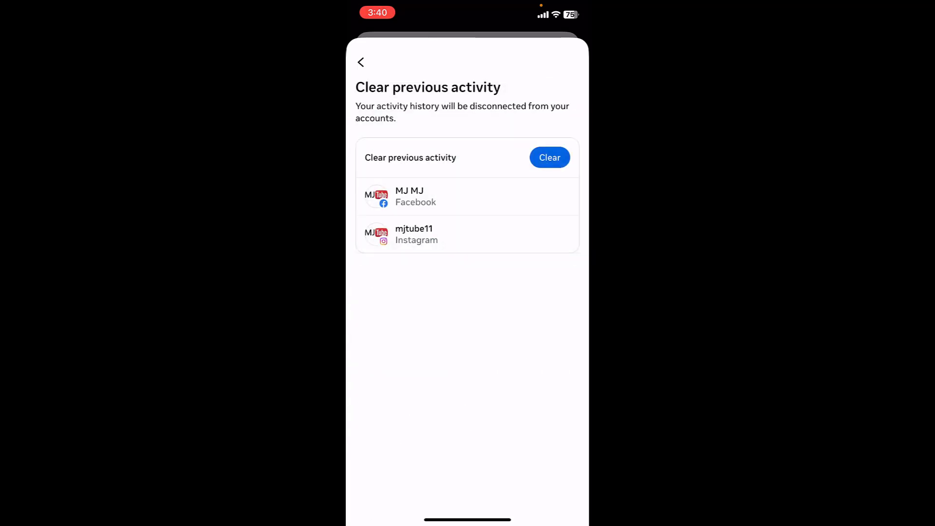
{"action": "left_click", "coordinate": [549, 158]}
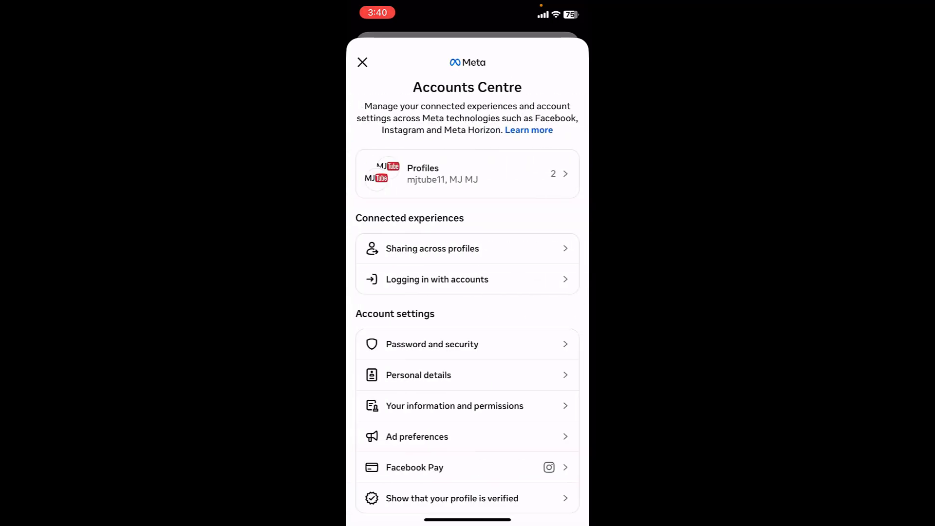
{"action": "left_click", "coordinate": [363, 62]}
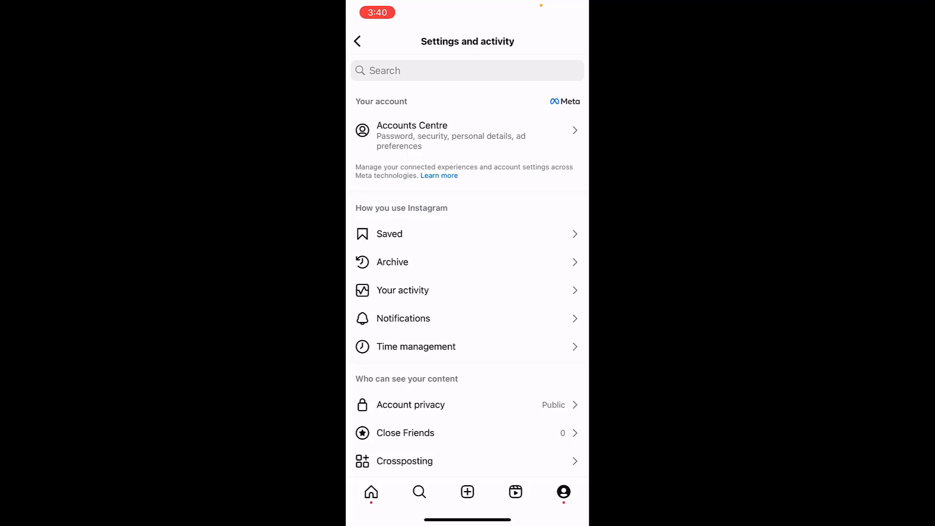